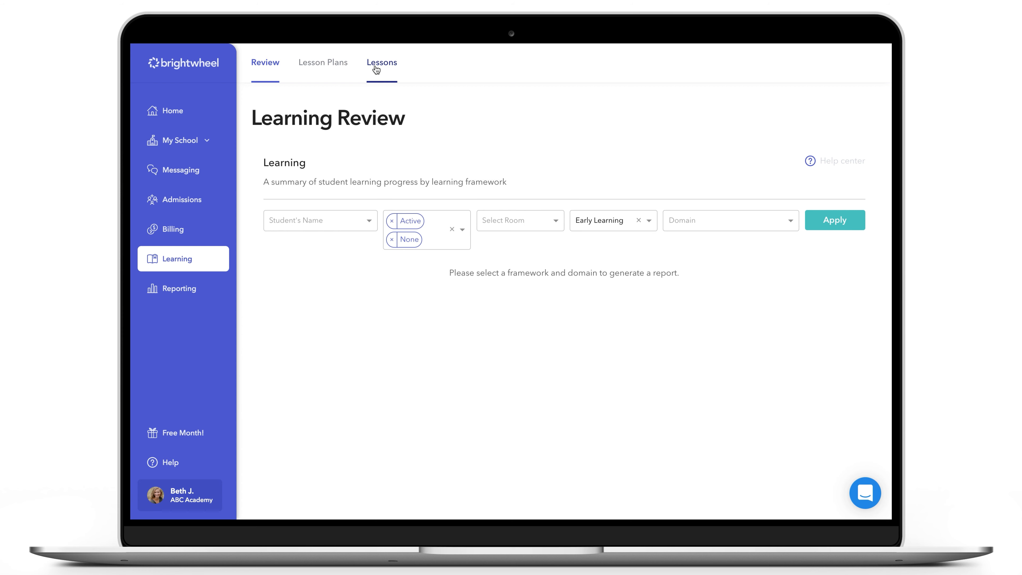
# Step: Switch from the learning review to the Lessons list showing Counting Numbers
pyautogui.click(381, 62)
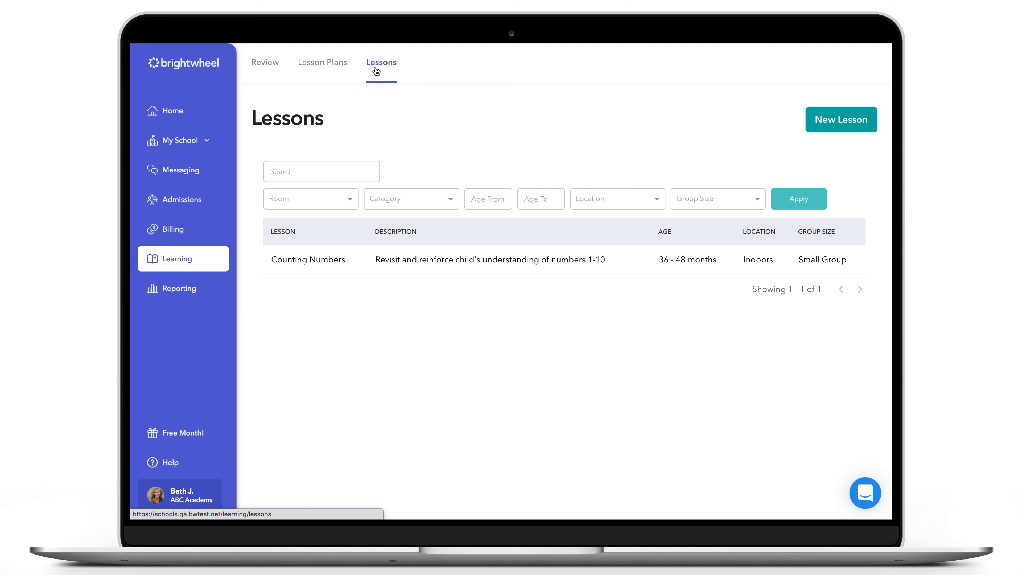
pyautogui.moveTo(411, 69)
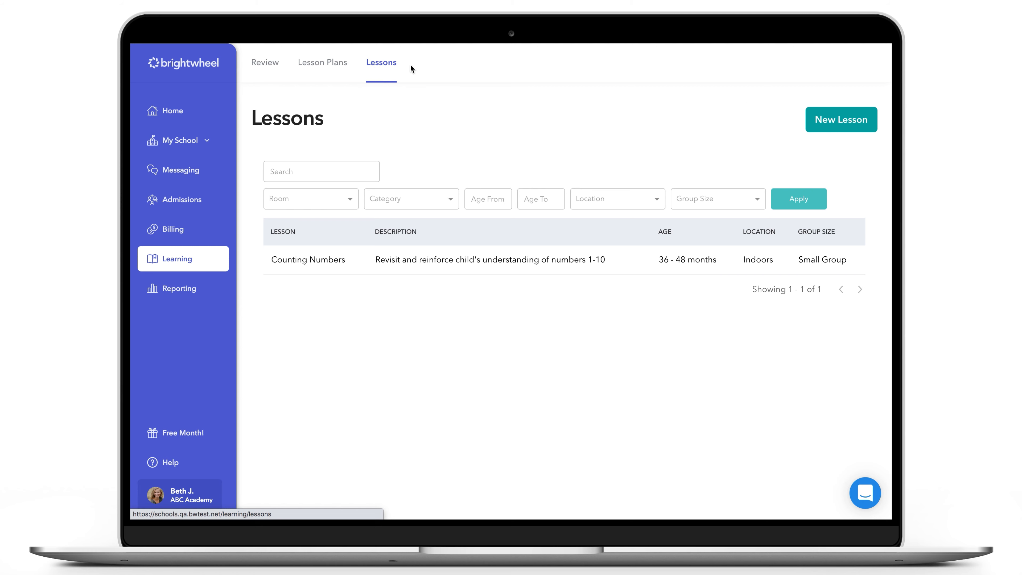
# Step: Create a new lesson titled 'Farm Frolics' and land on its blank editing form
pyautogui.click(841, 120)
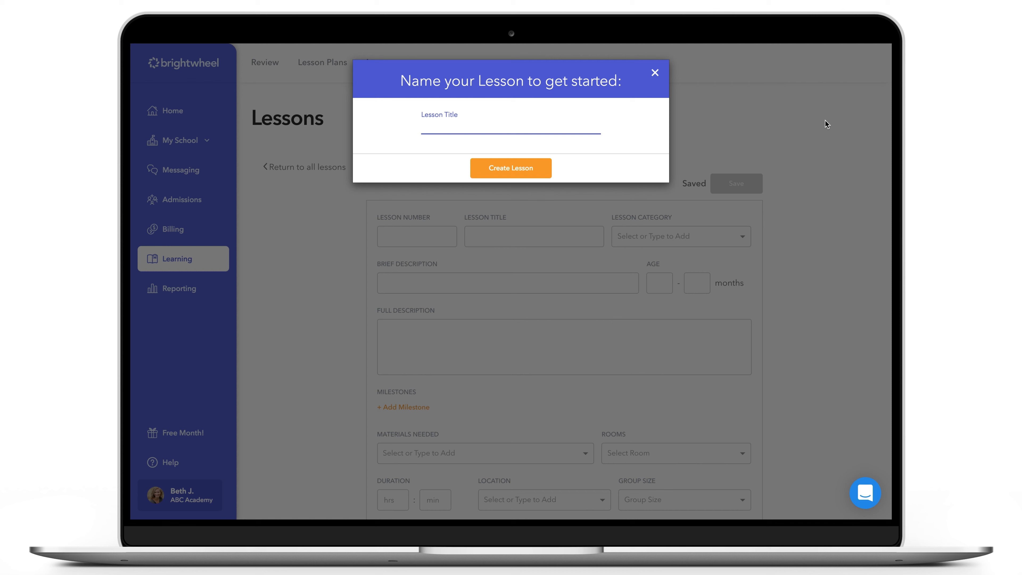
pyautogui.click(511, 127)
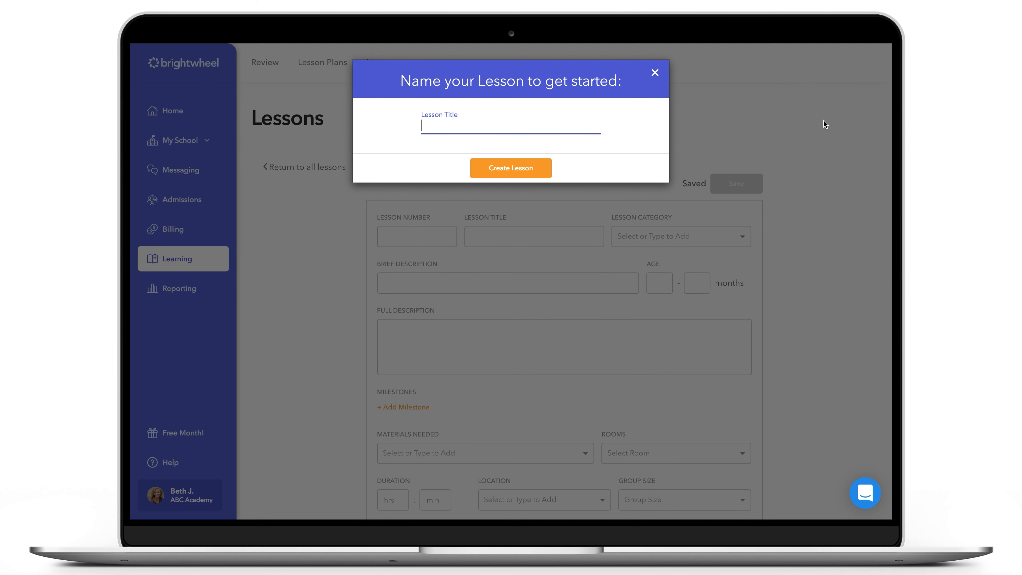
pyautogui.write('Farm Frolics')
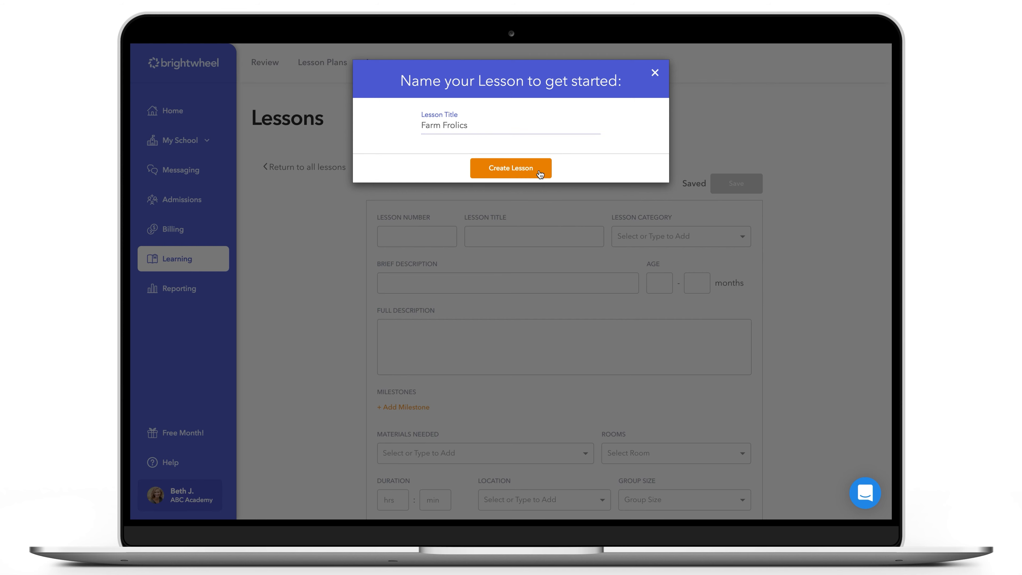
pyautogui.click(511, 168)
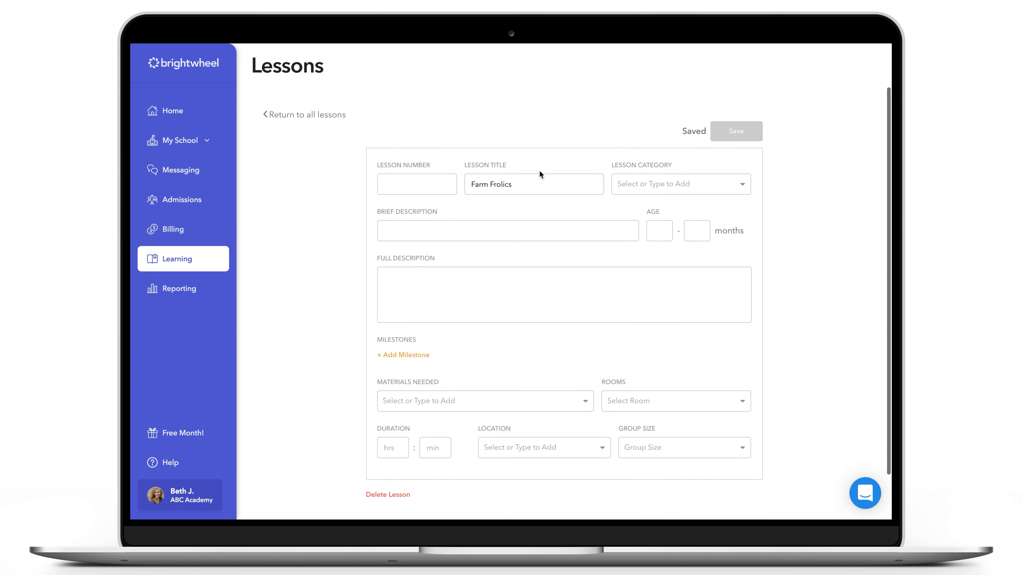
# Step: Set lesson number 1, category Literacy, brief description 'Nursery Rhymes/Listen and Sing Along', ages 30–36 months
pyautogui.write('1')
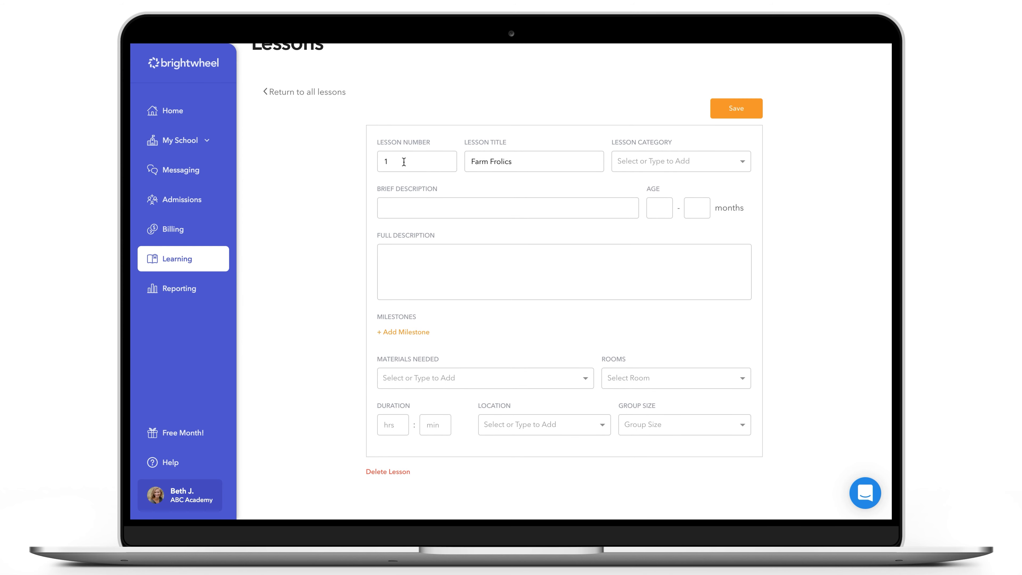
pyautogui.click(680, 161)
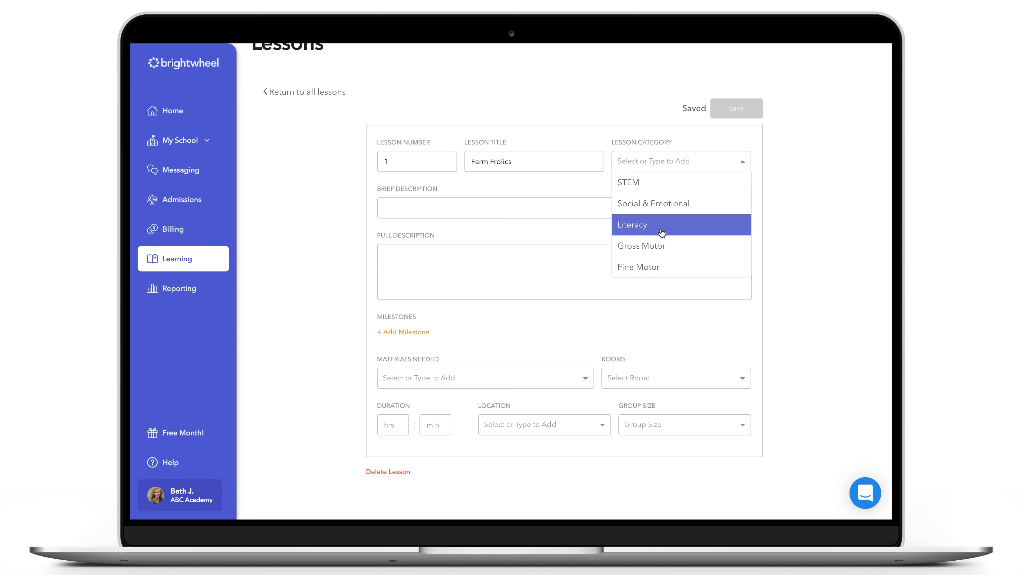
pyautogui.click(632, 224)
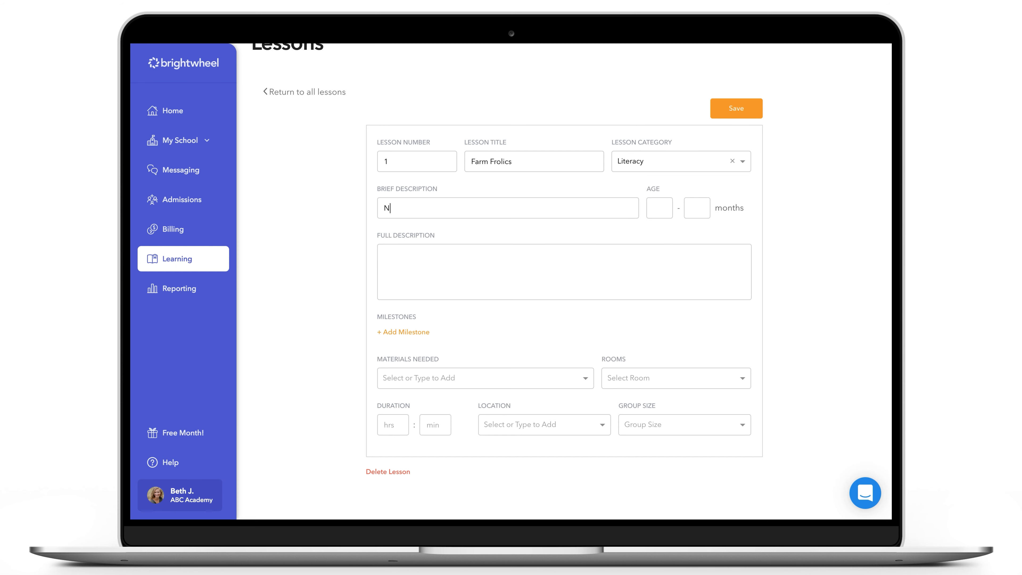
pyautogui.write('ursery Rhymes/Listen and')
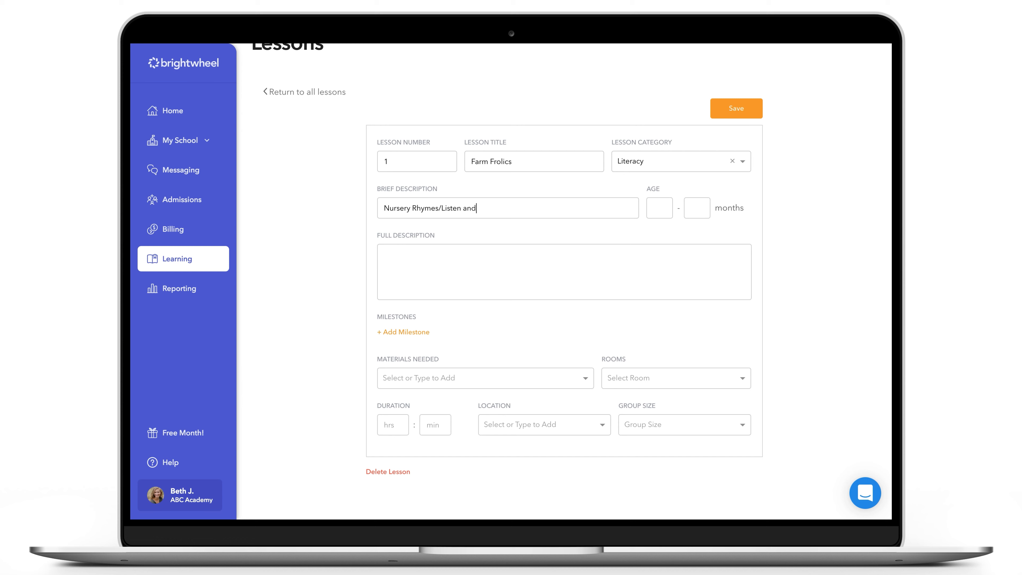
pyautogui.write('Sing Along')
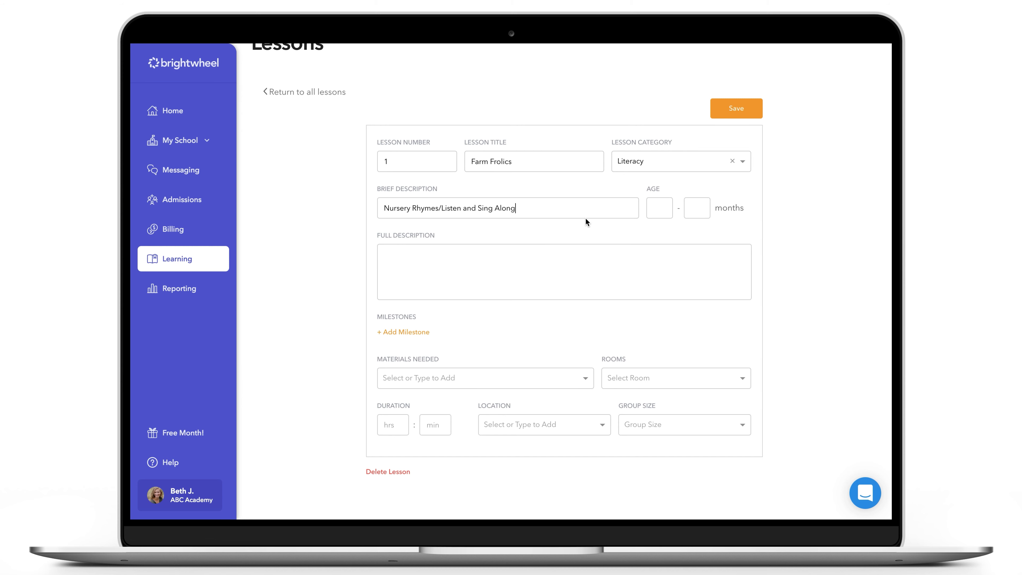
pyautogui.write('36')
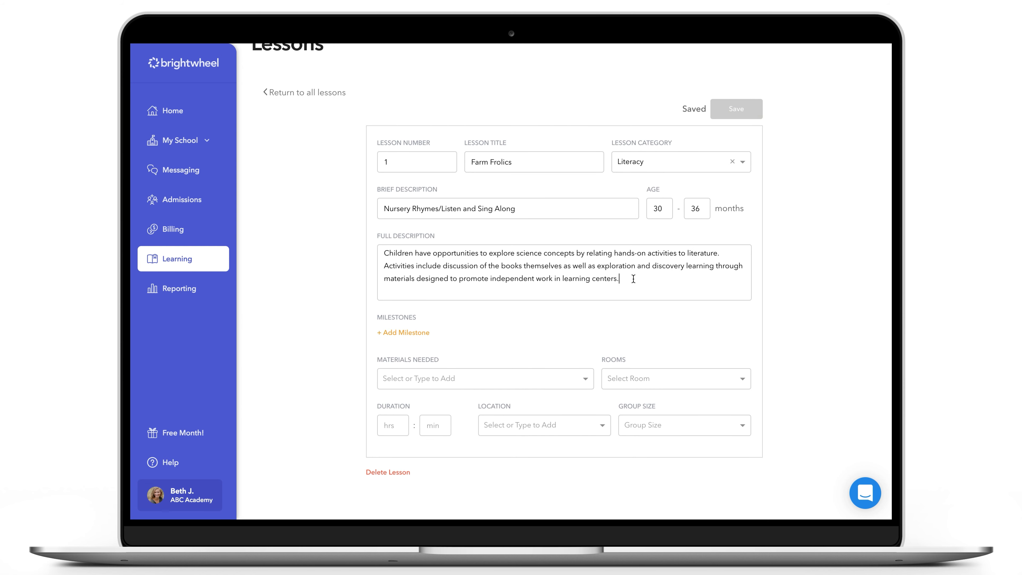
pyautogui.moveTo(422, 333)
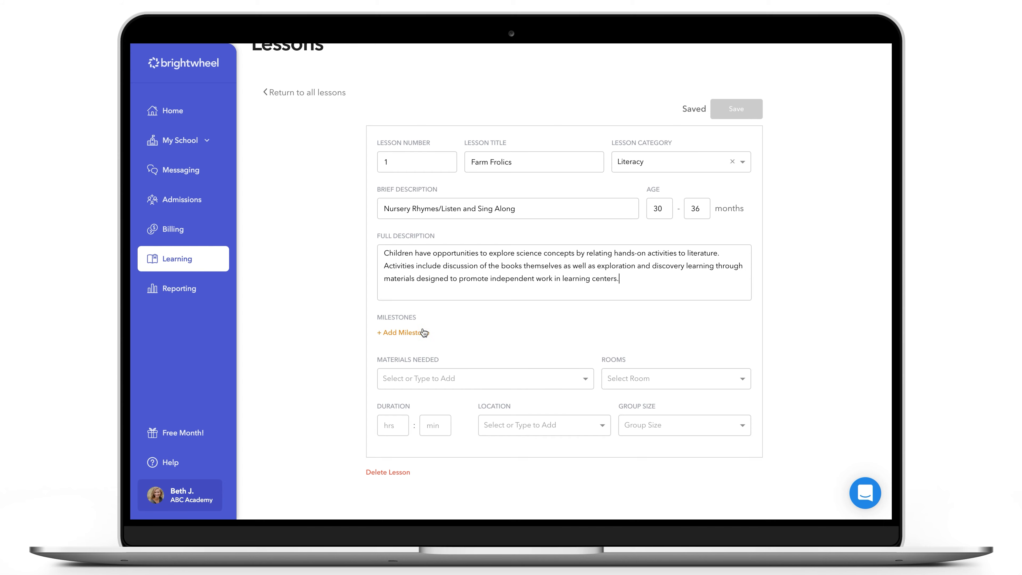
# Step: Add the New York Preschool milestone CGK62 on plants and animals, found by searching 'animals'
pyautogui.click(400, 332)
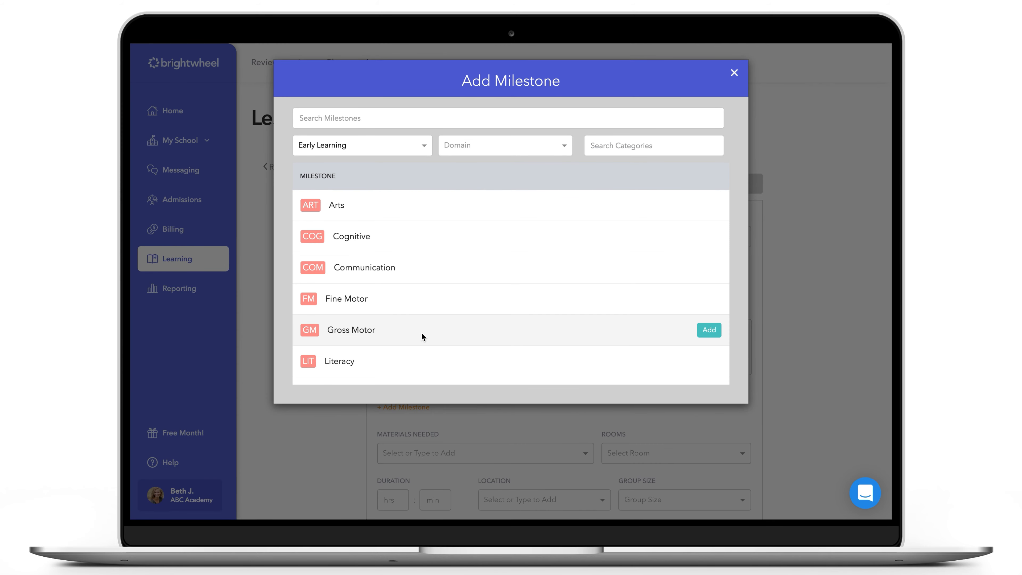
pyautogui.click(362, 145)
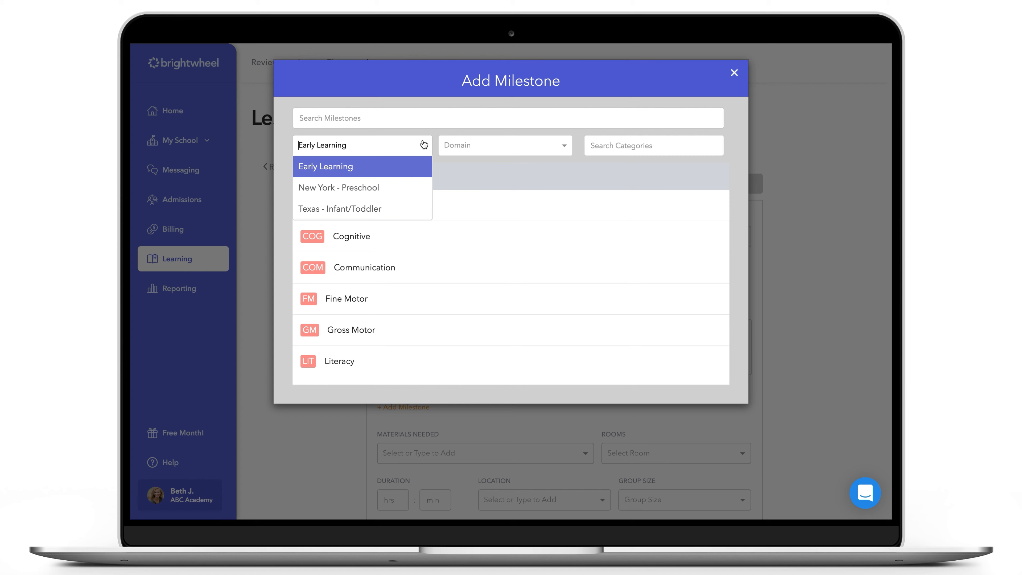
pyautogui.click(338, 188)
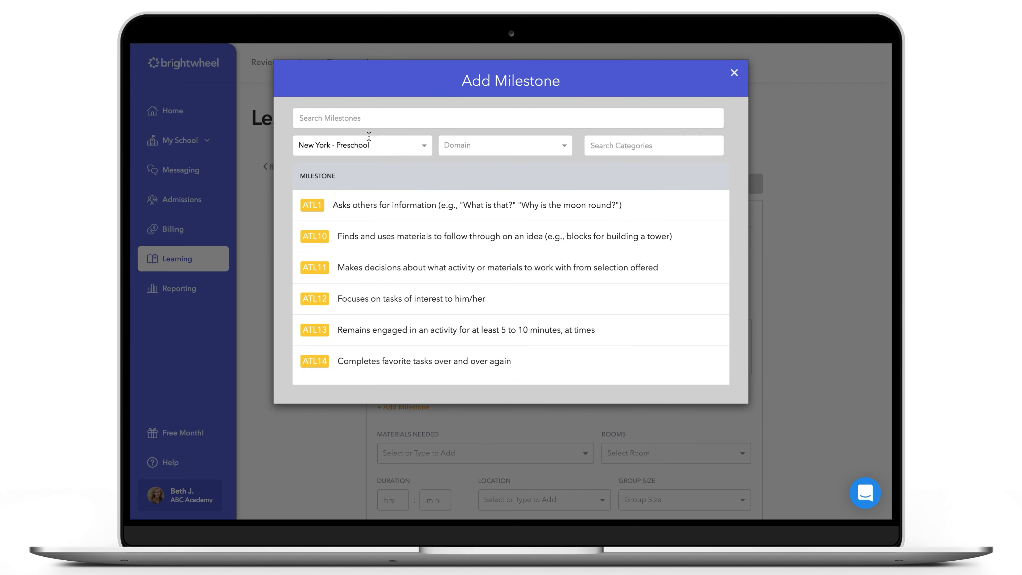
pyautogui.write('an')
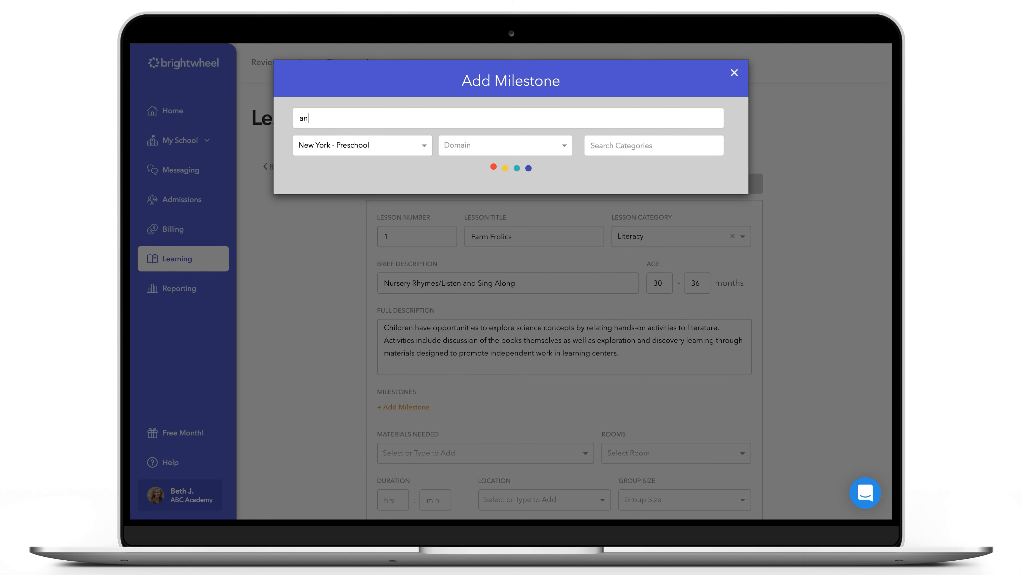
pyautogui.write('imals')
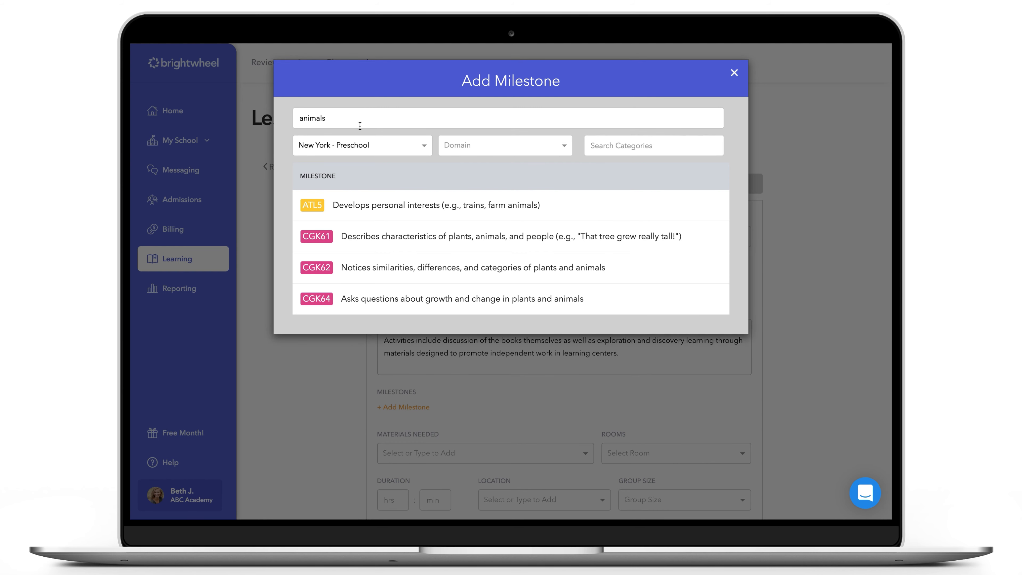
pyautogui.moveTo(421, 267)
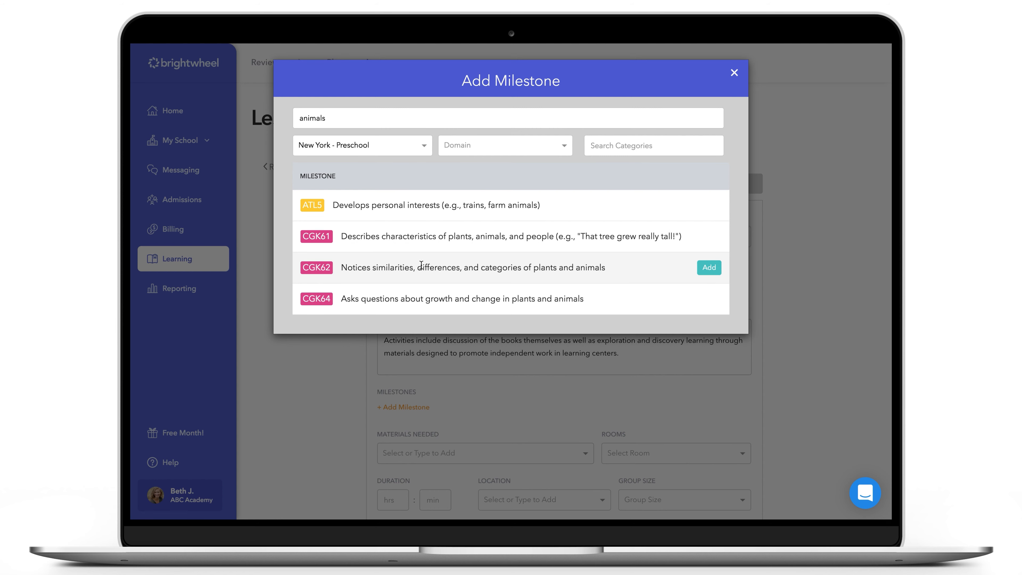
pyautogui.click(708, 268)
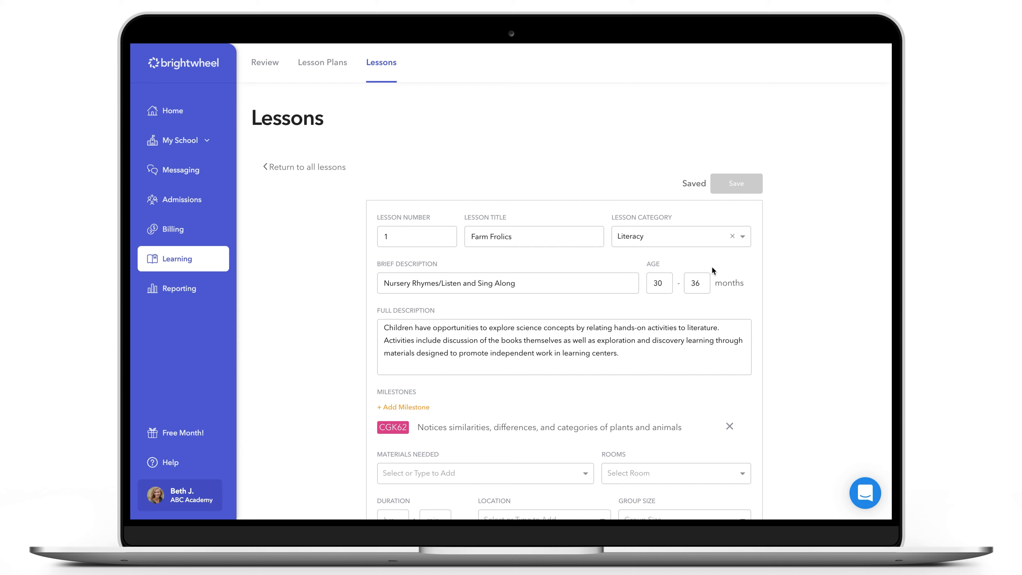
# Step: Add materials Nursery Book, Crayons, Paper, room Preschool, 30 min, Indoors, Medium Group
pyautogui.click(485, 474)
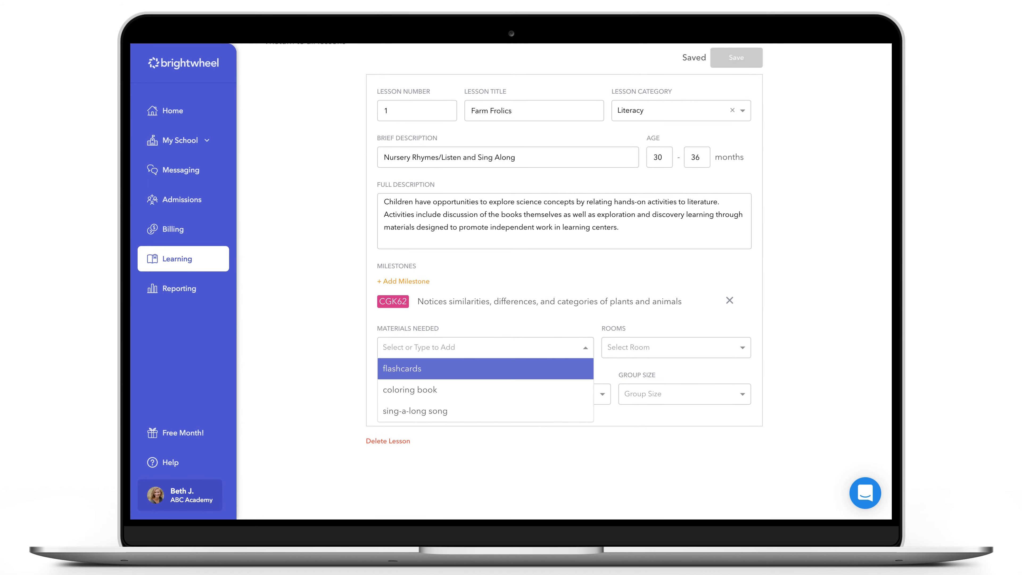
pyautogui.write('Nursery Book')
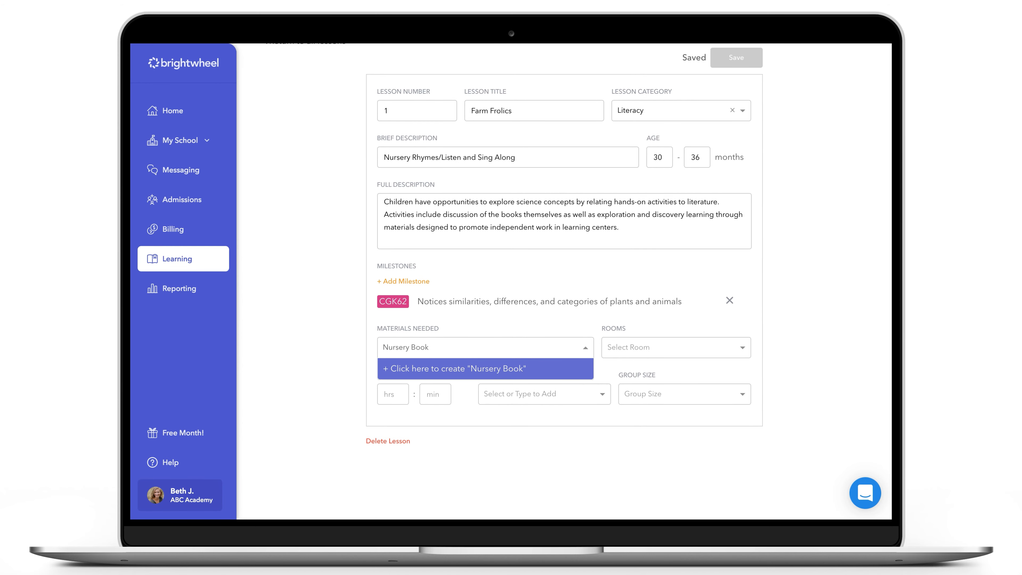
pyautogui.click(675, 346)
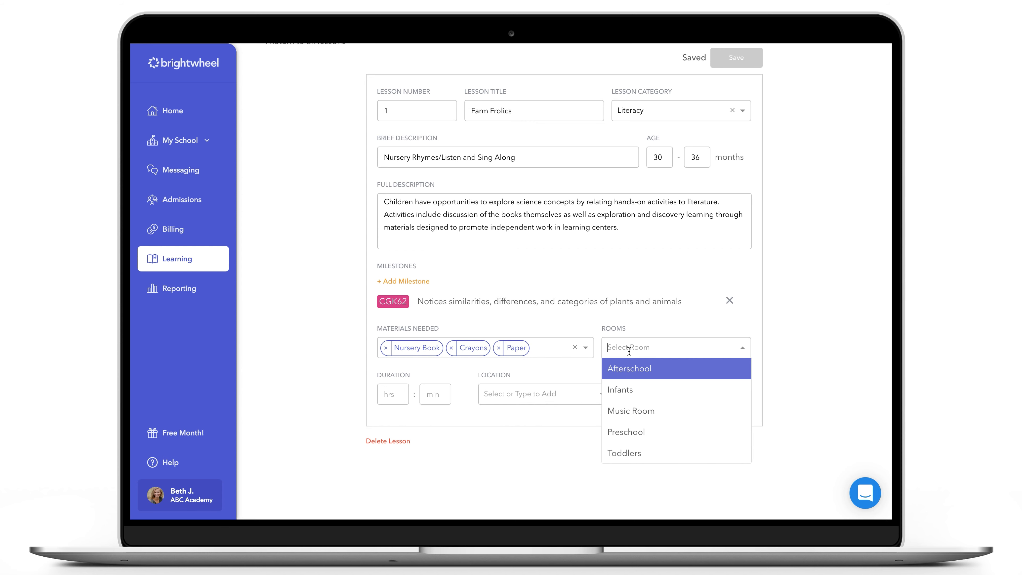
pyautogui.moveTo(630, 411)
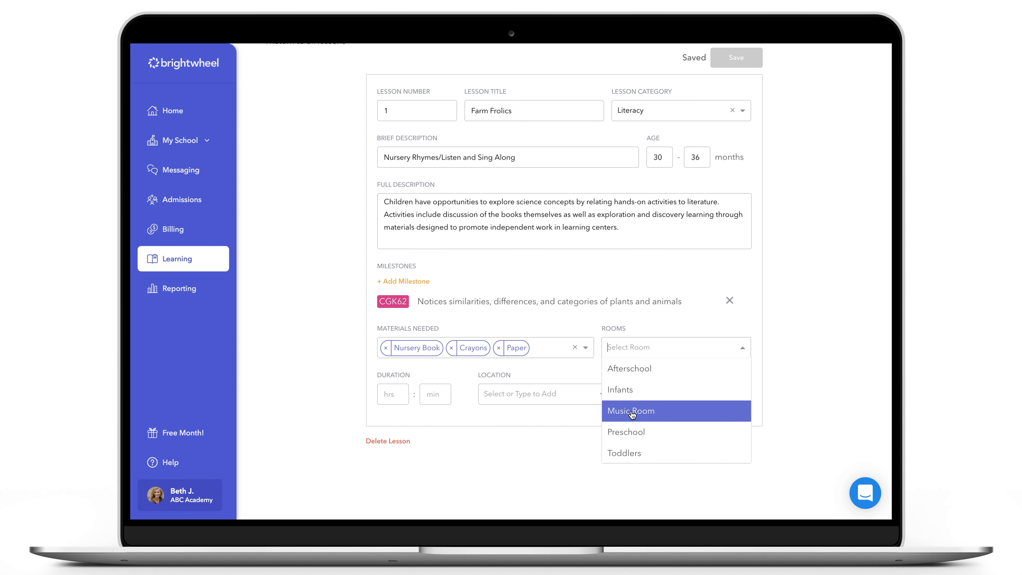
pyautogui.click(627, 432)
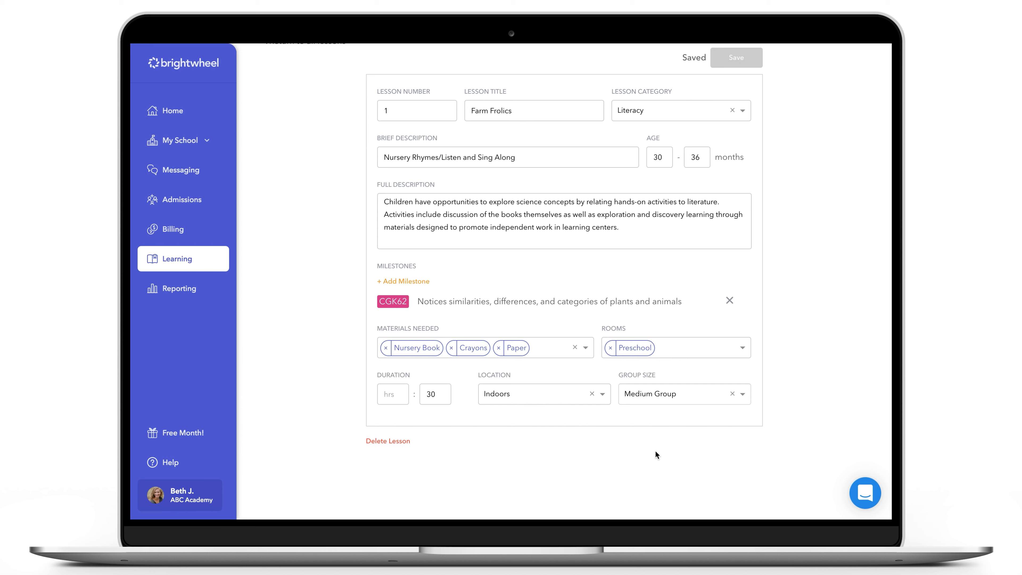
pyautogui.scroll(3)
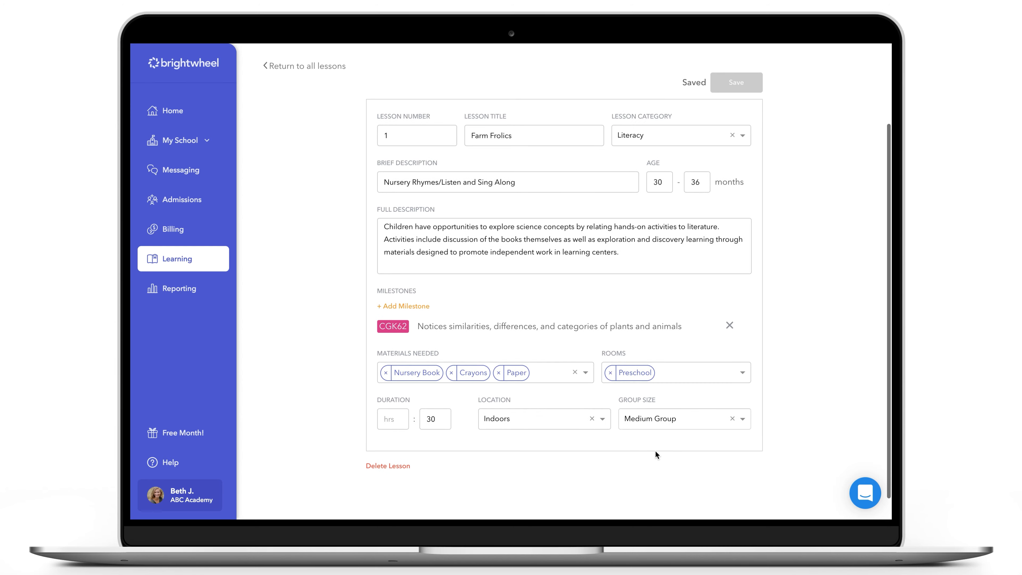
# Step: Return to the Home dashboard and bring up the support chat bubble
pyautogui.click(172, 110)
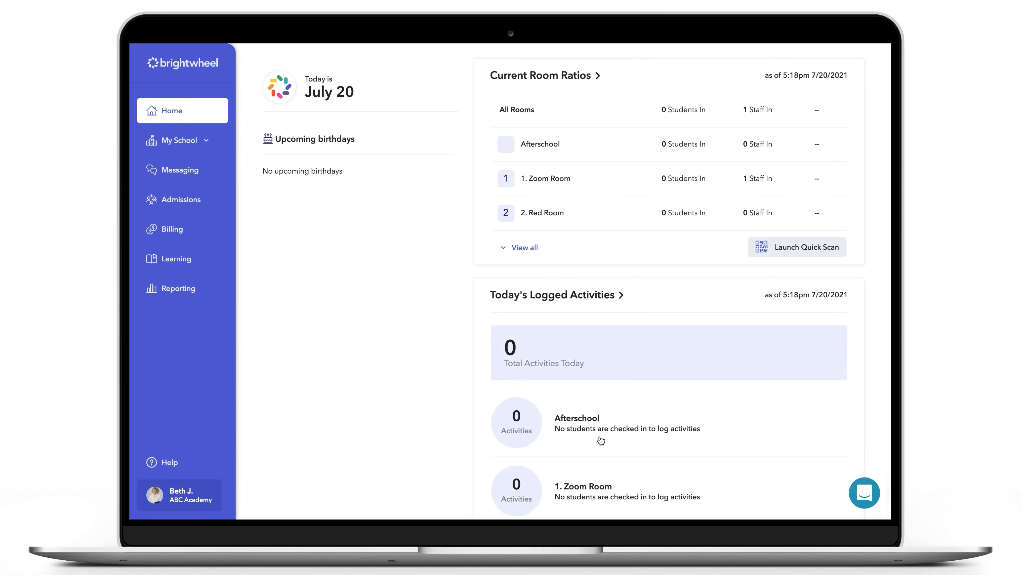
pyautogui.click(864, 493)
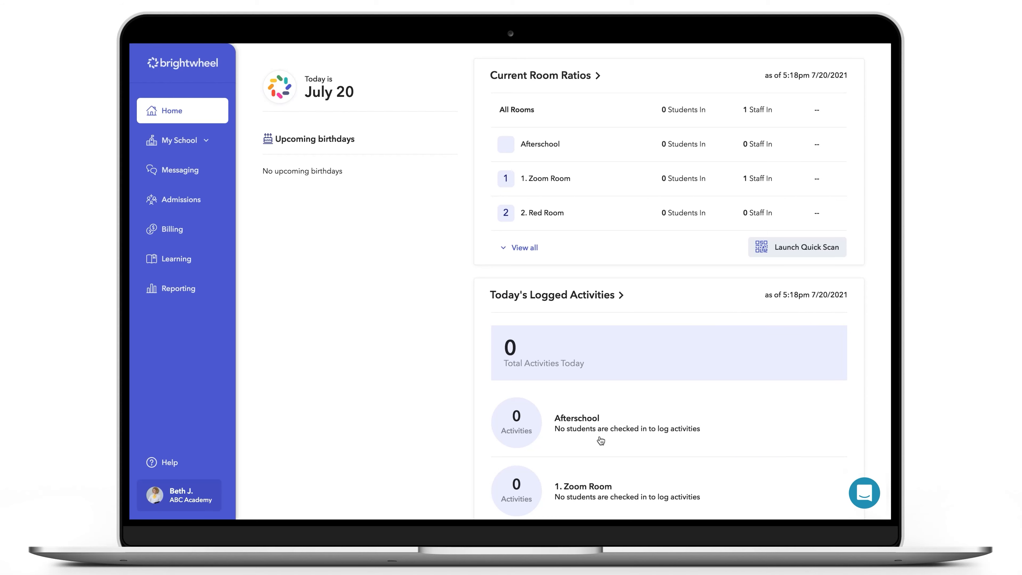
pyautogui.click(865, 493)
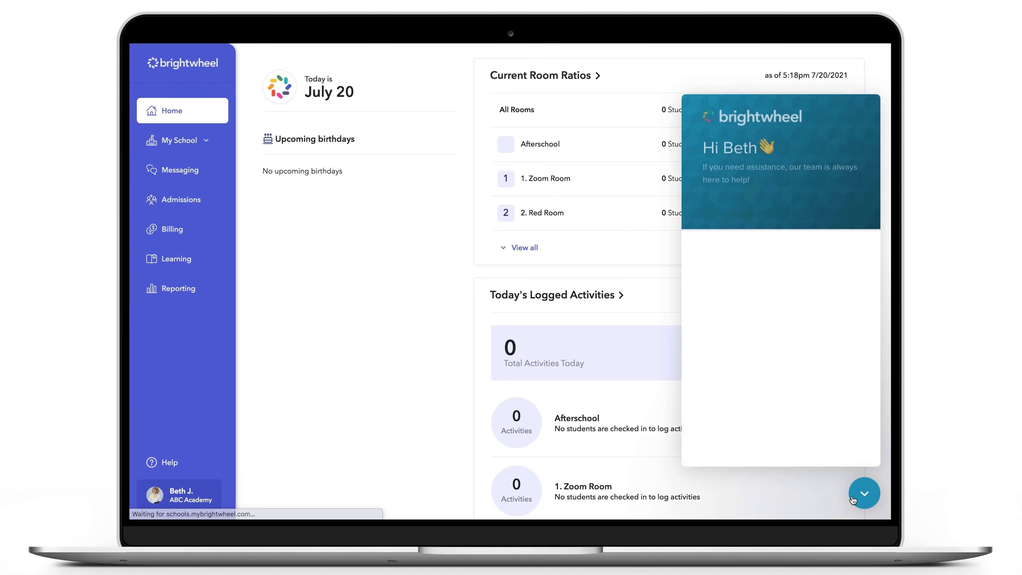
pyautogui.click(864, 494)
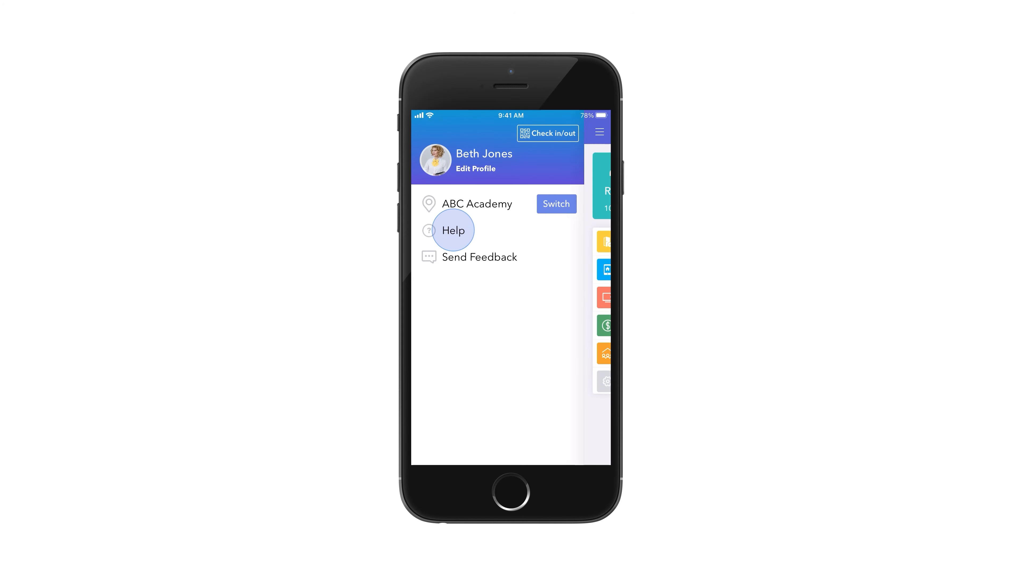
# Step: From the mobile app's Help options, start a message to customer service
pyautogui.click(452, 230)
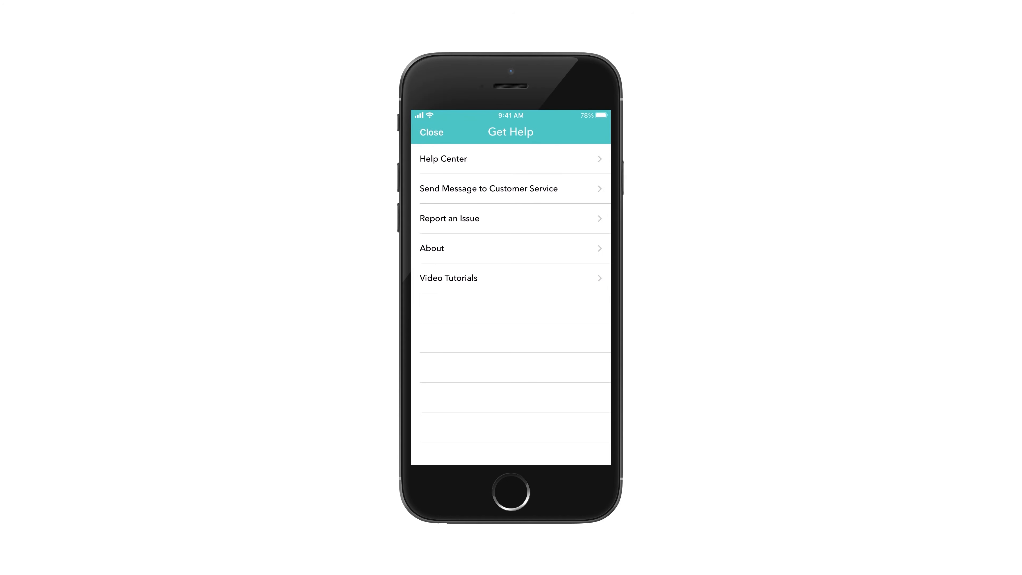
pyautogui.click(489, 188)
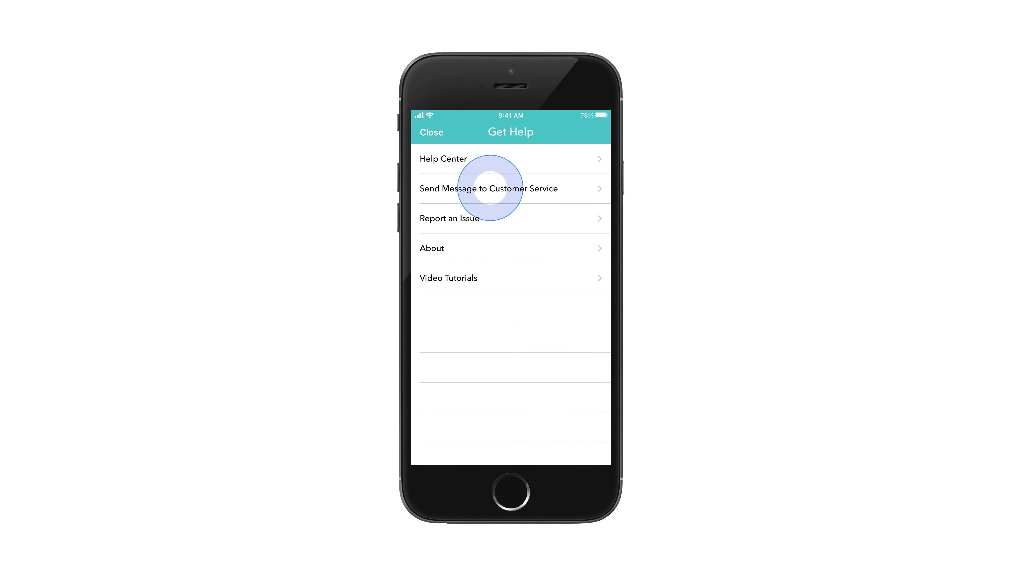
pyautogui.click(488, 188)
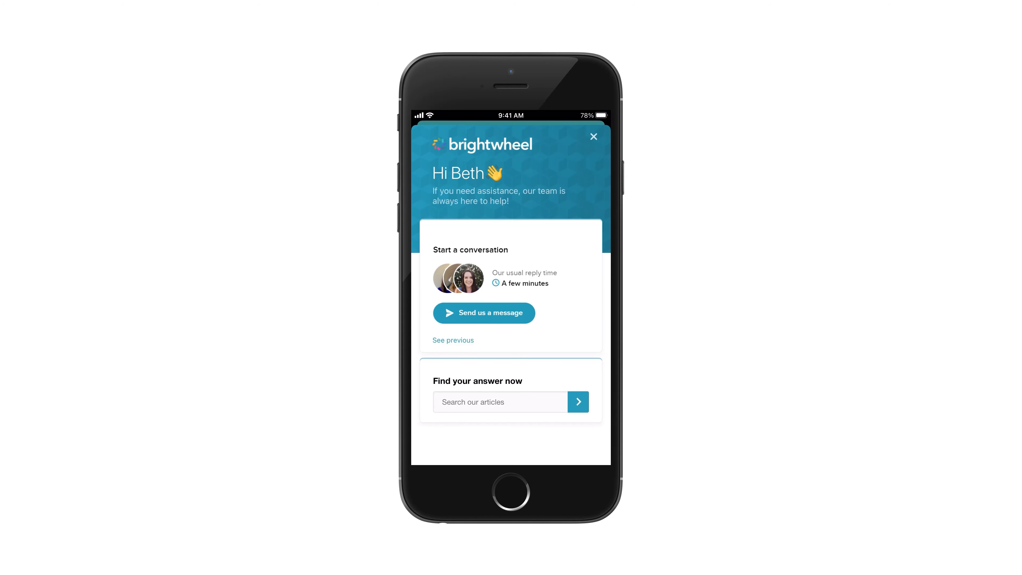